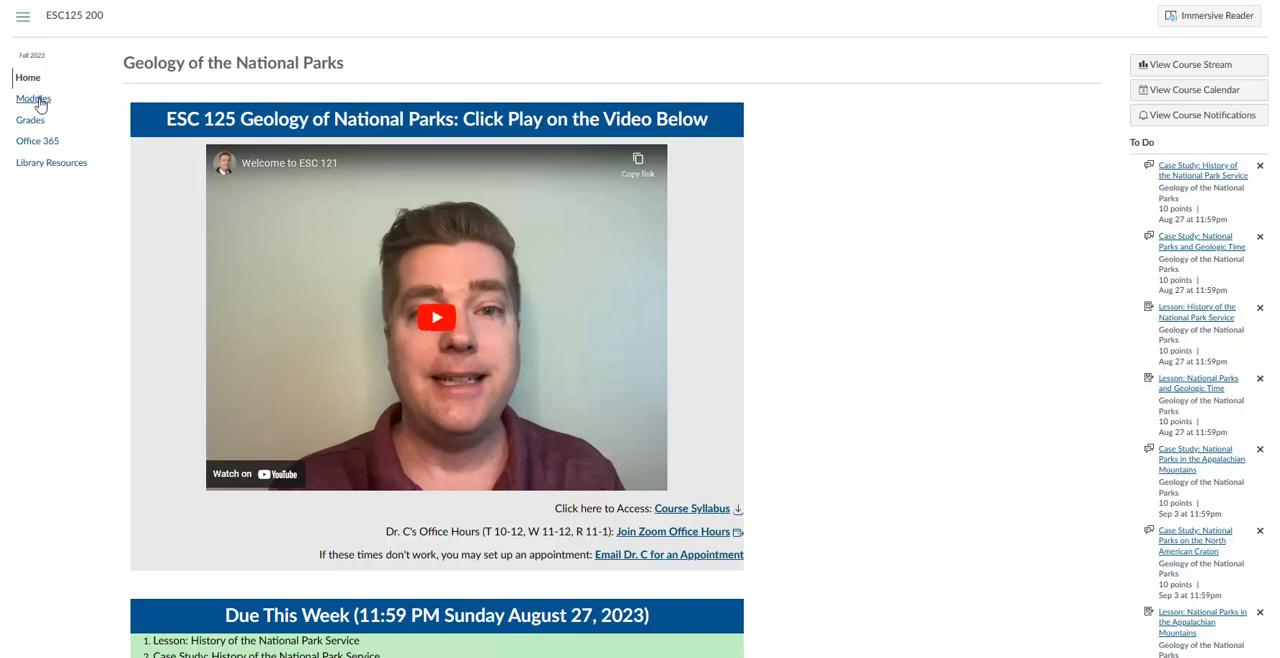
Step: Go to the Modules list of the ESC125 Geology of the National Parks course
left_click(32, 98)
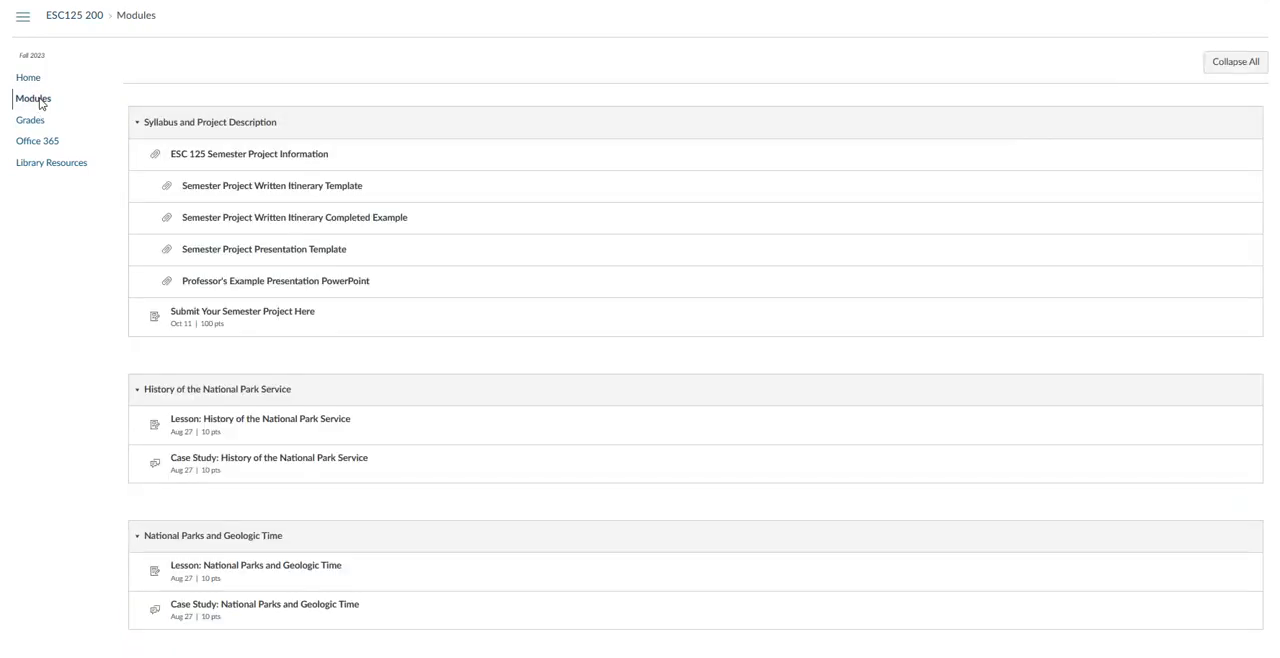
mouse_move(80, 136)
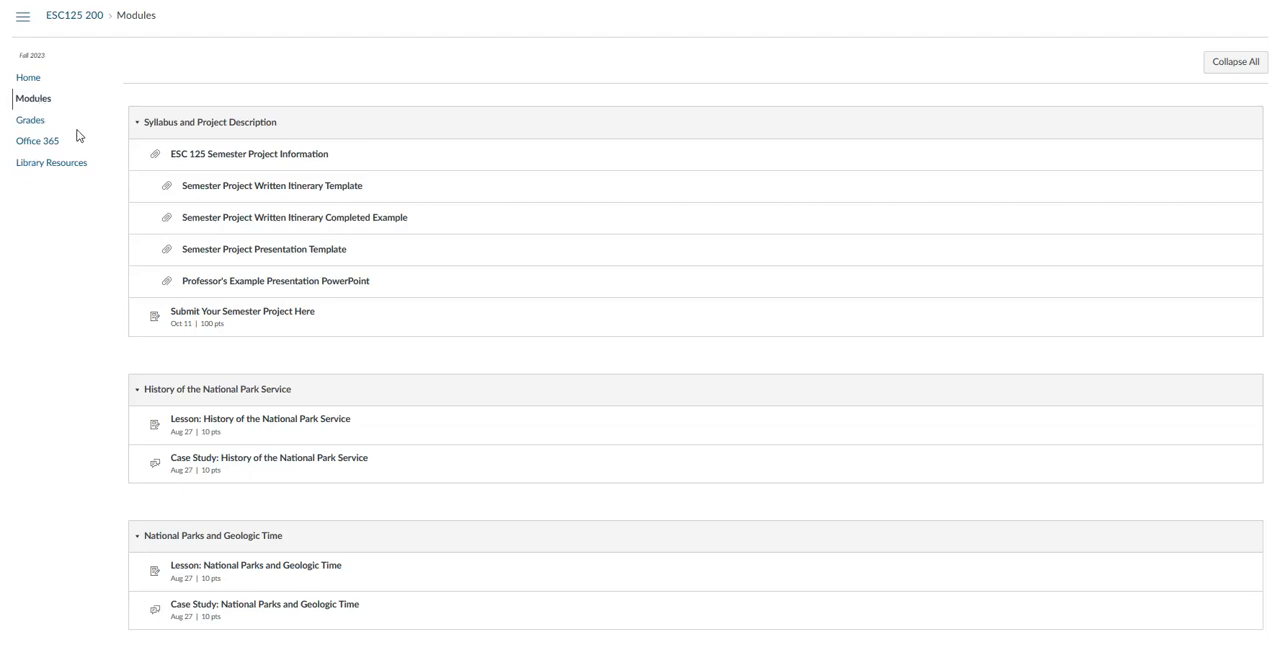
Step: Open 'Lesson: History of the National Park Service' from the History of the National Park Service module
scroll("down", 3)
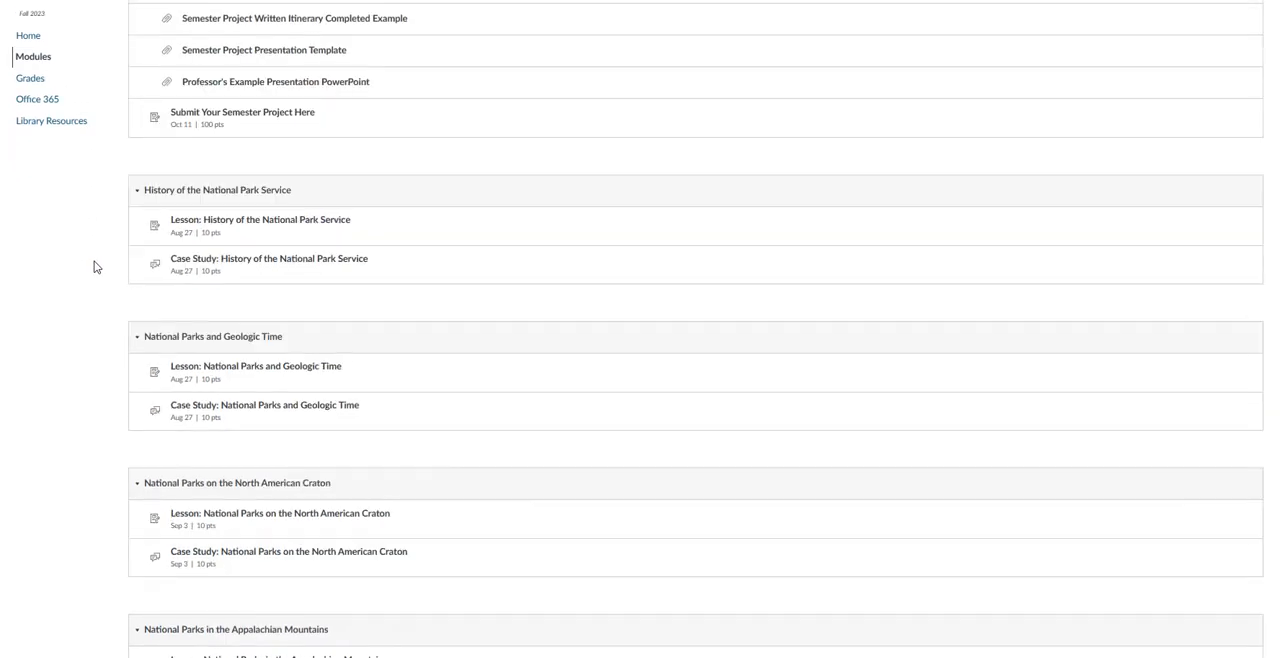
scroll("down", 3)
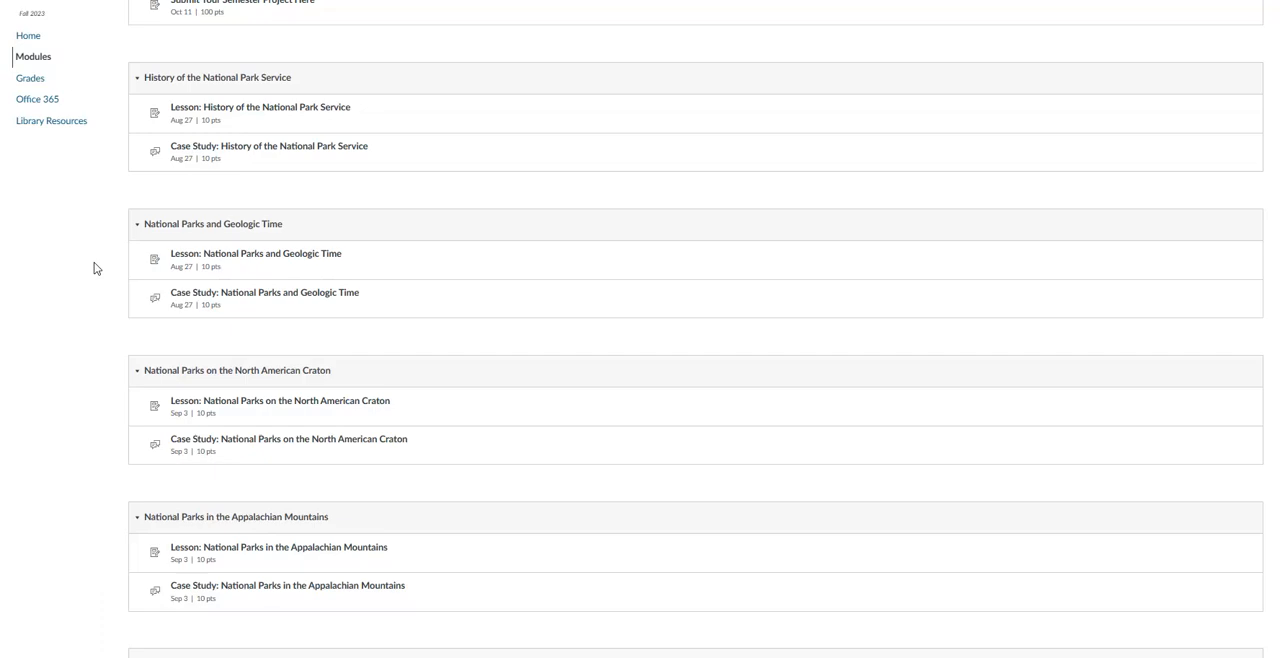
mouse_move(4, 8)
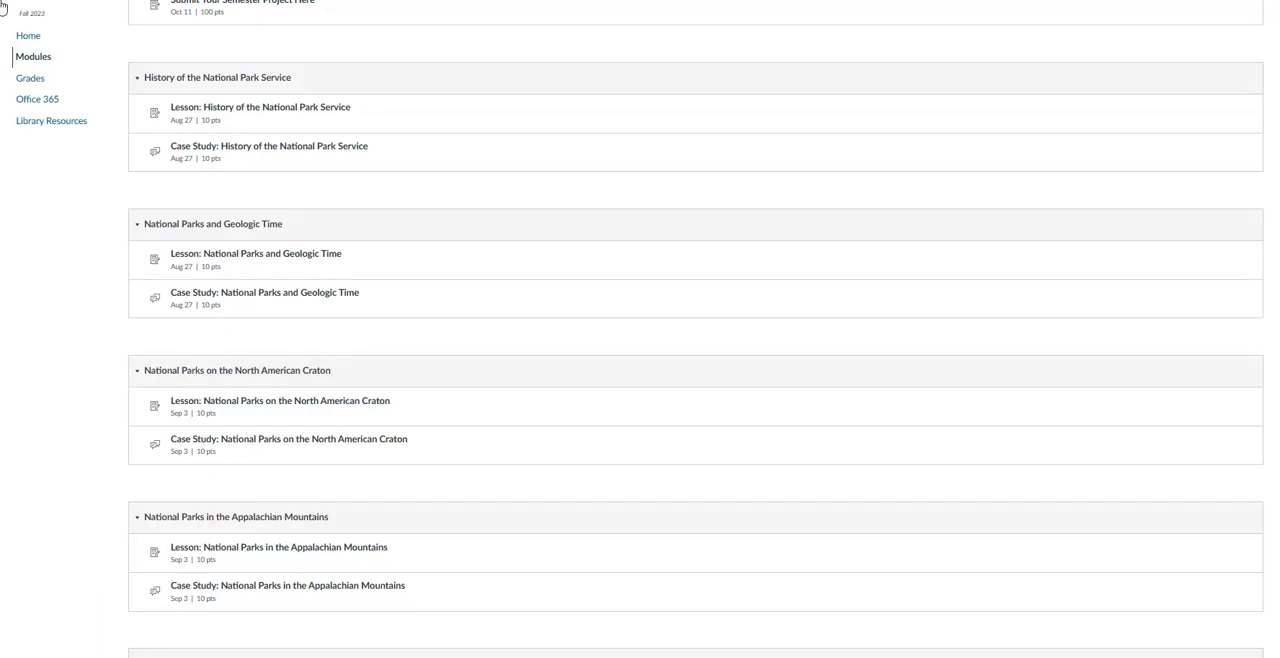
double_click(184, 108)
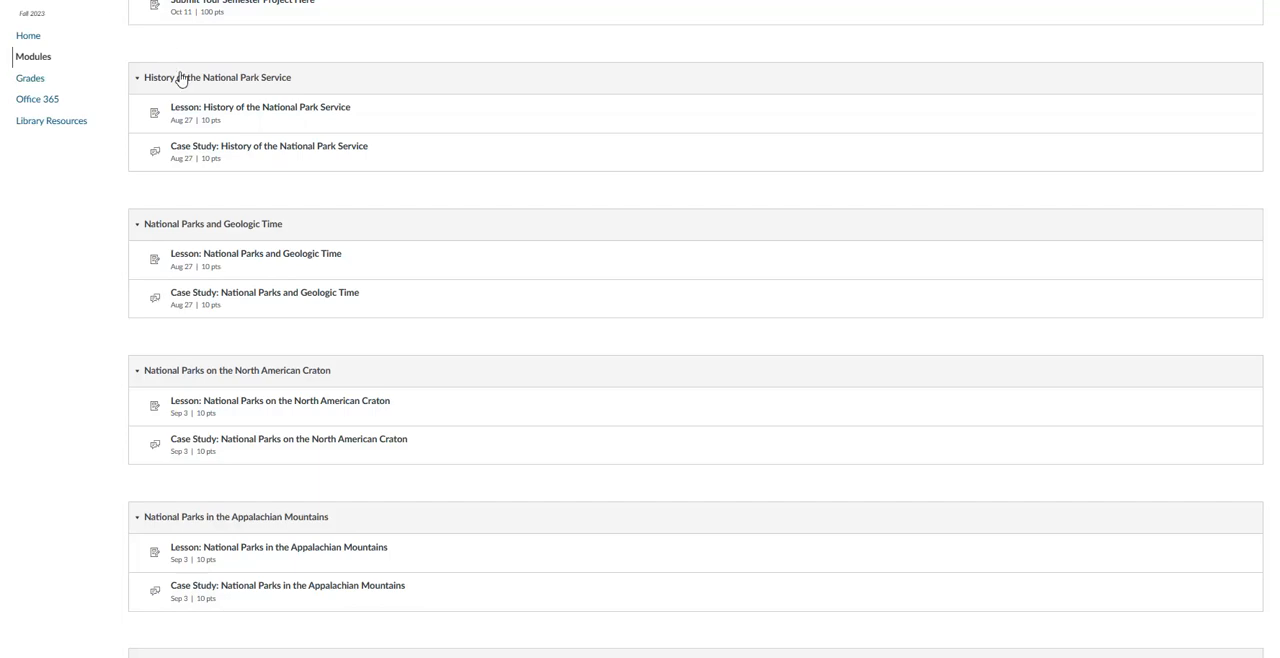
left_click(260, 108)
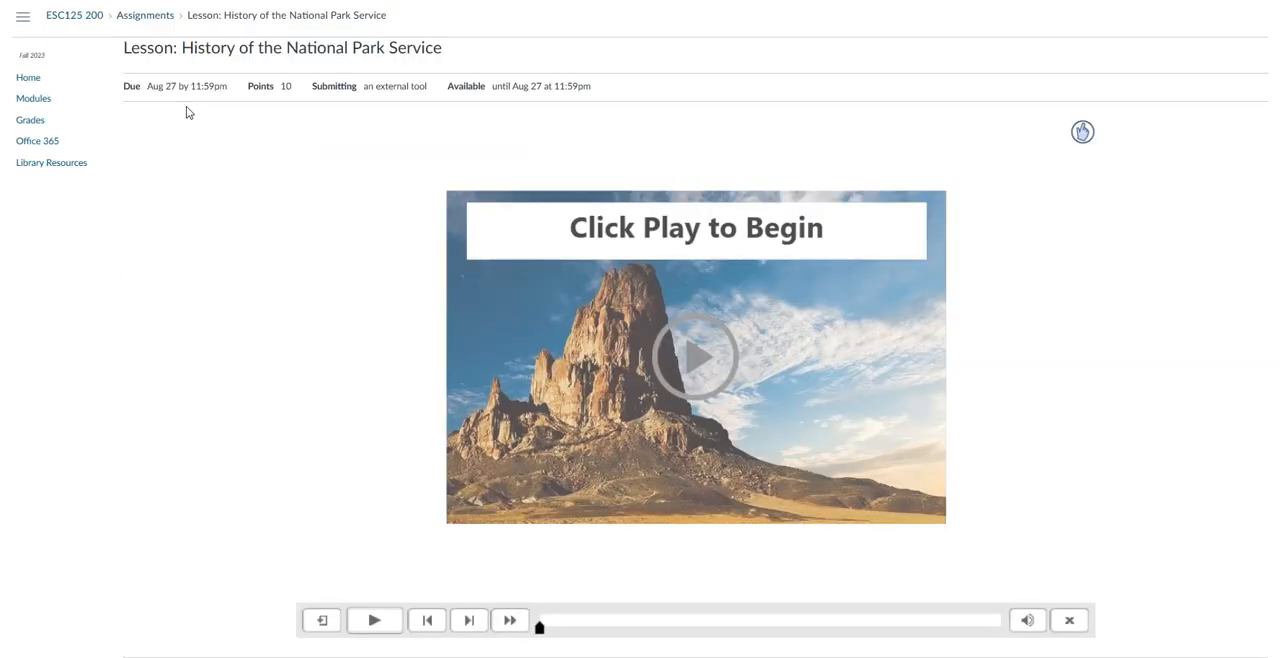